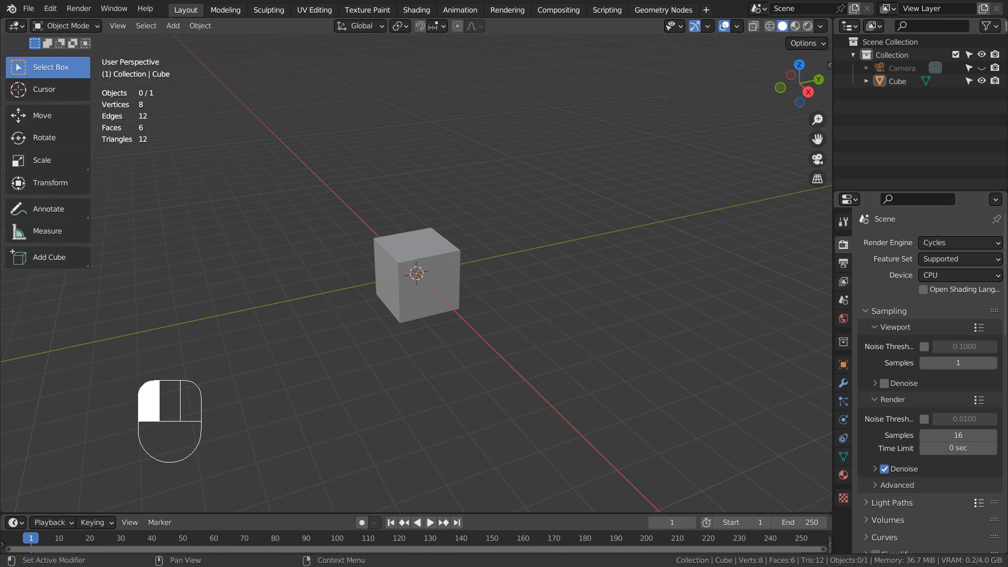
# Duplicate the cube, shrink the copy and place it just above the original body.
pyautogui.click(418, 273)
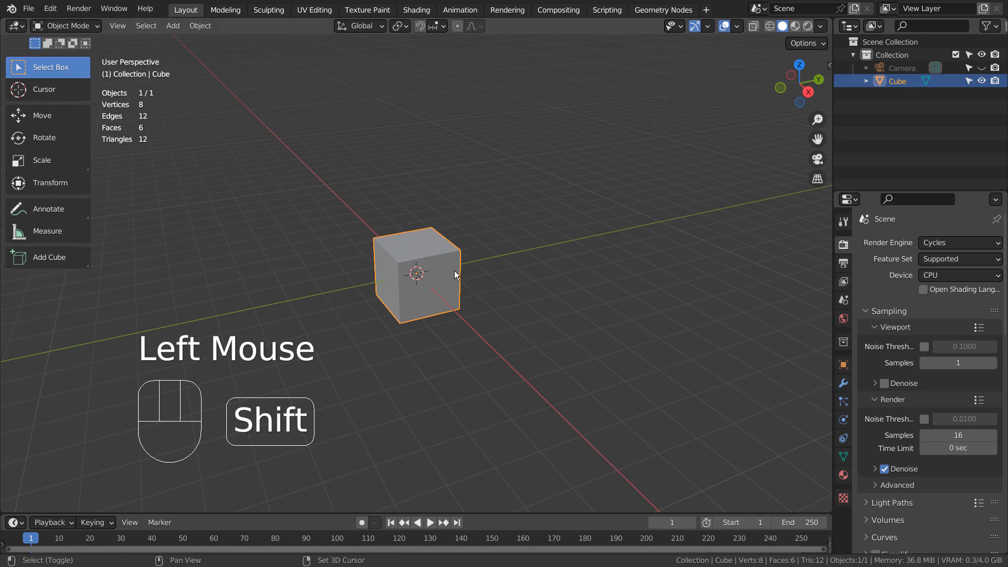
pyautogui.press('shift+d')
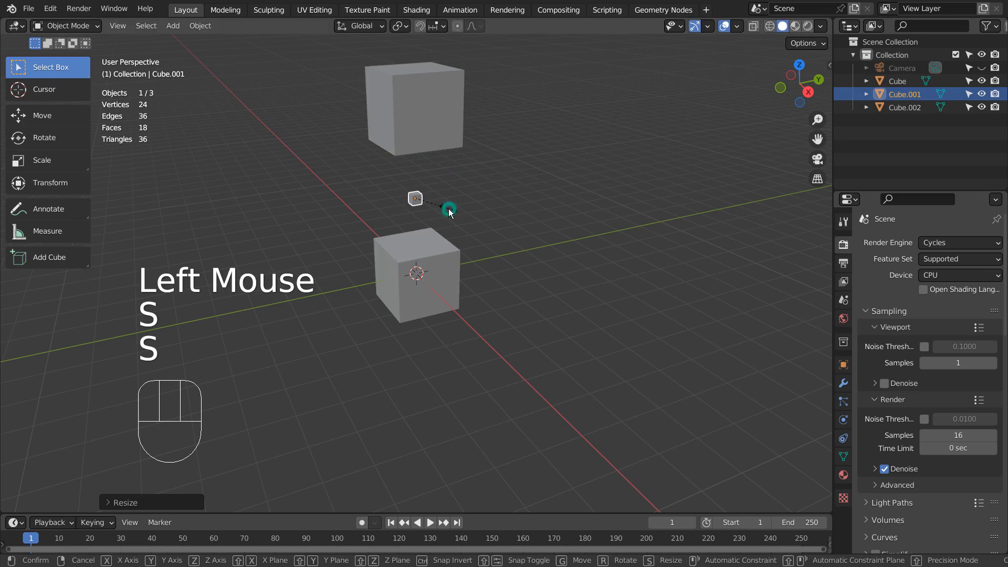
pyautogui.press('g')
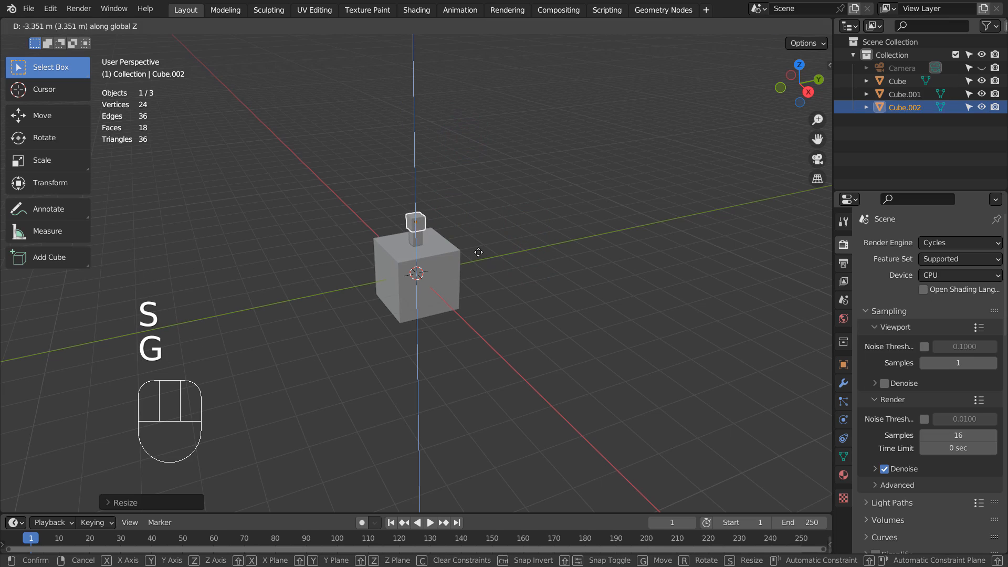
# Extrude the small top cube's side faces along normals into four long cross-shaped rotor blades.
pyautogui.press('Tab')
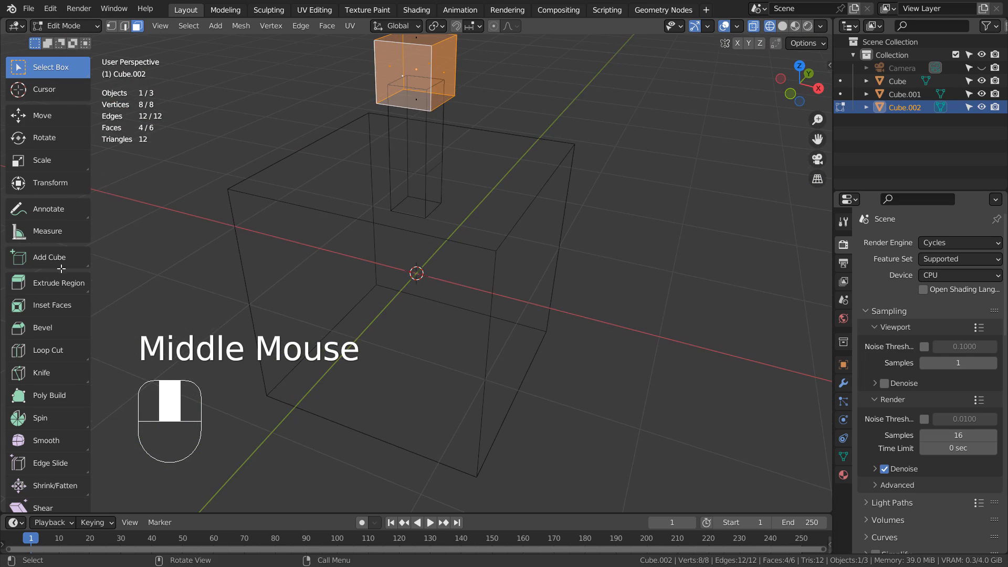
pyautogui.click(58, 282)
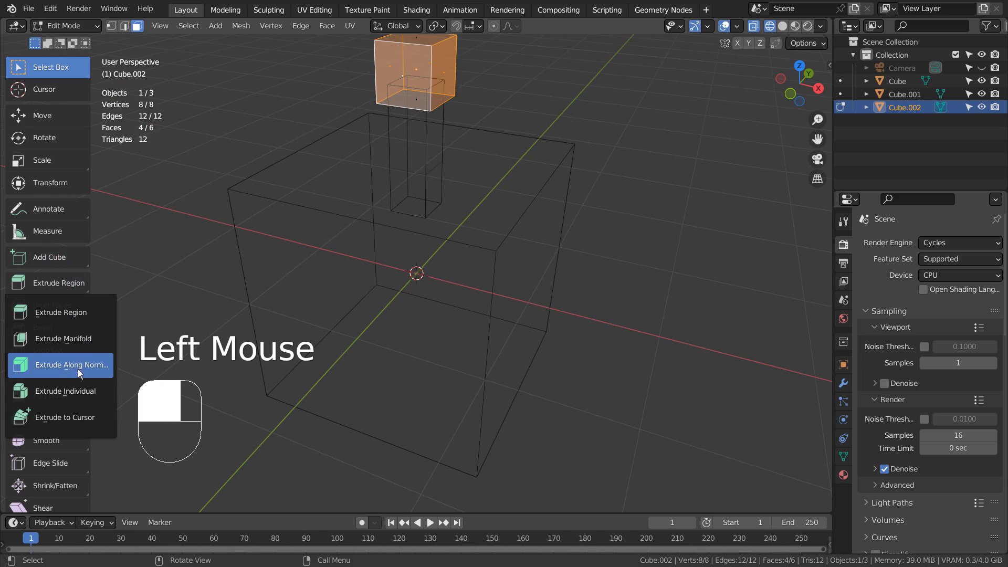
pyautogui.scroll(-3)
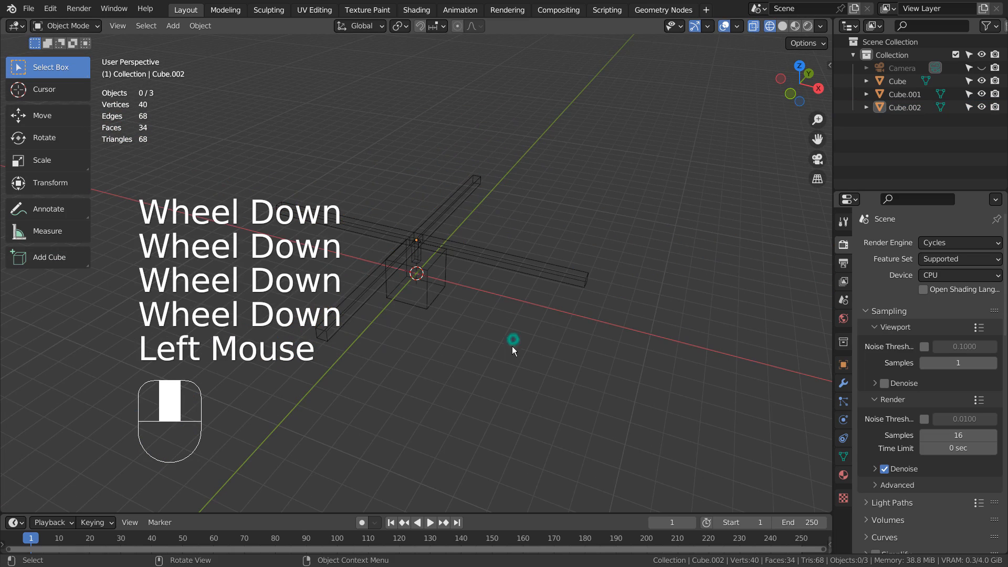
pyautogui.moveTo(513, 339); pyautogui.dragTo(442, 309)
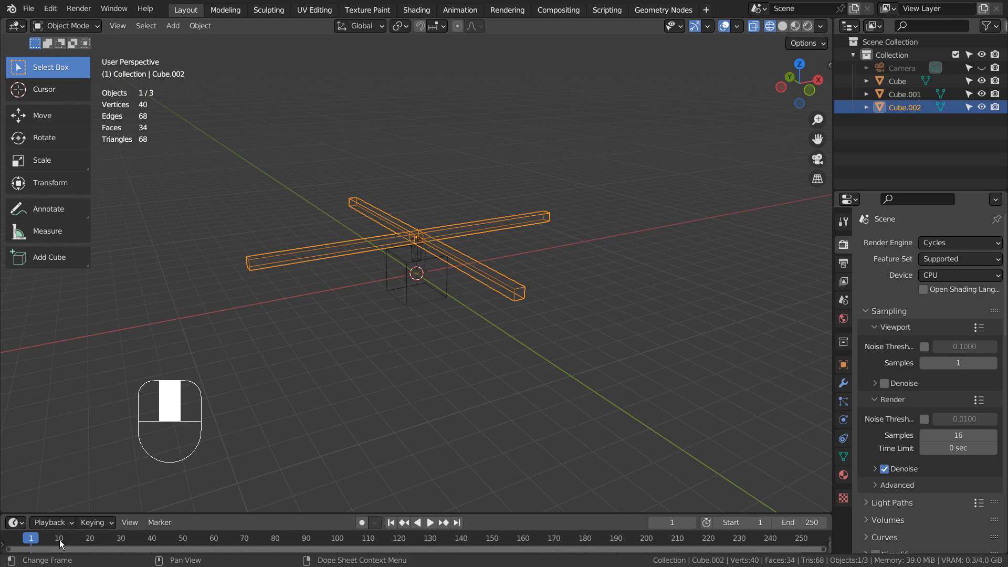
# Keyframe the rotor at 0° on frame 1 and 359° around Z on frame 10.
pyautogui.click(58, 537)
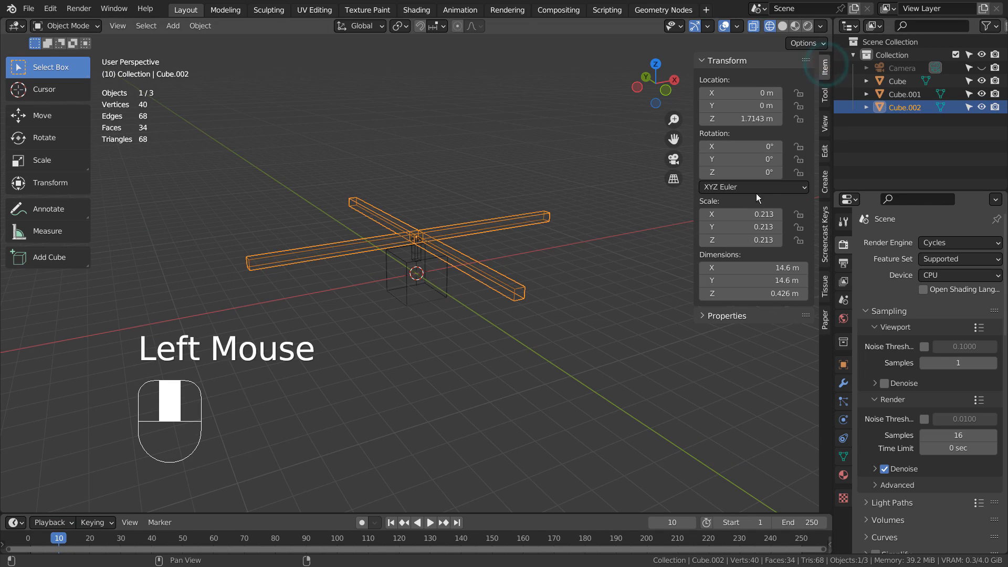
pyautogui.moveTo(740, 171); pyautogui.dragTo(726, 171)
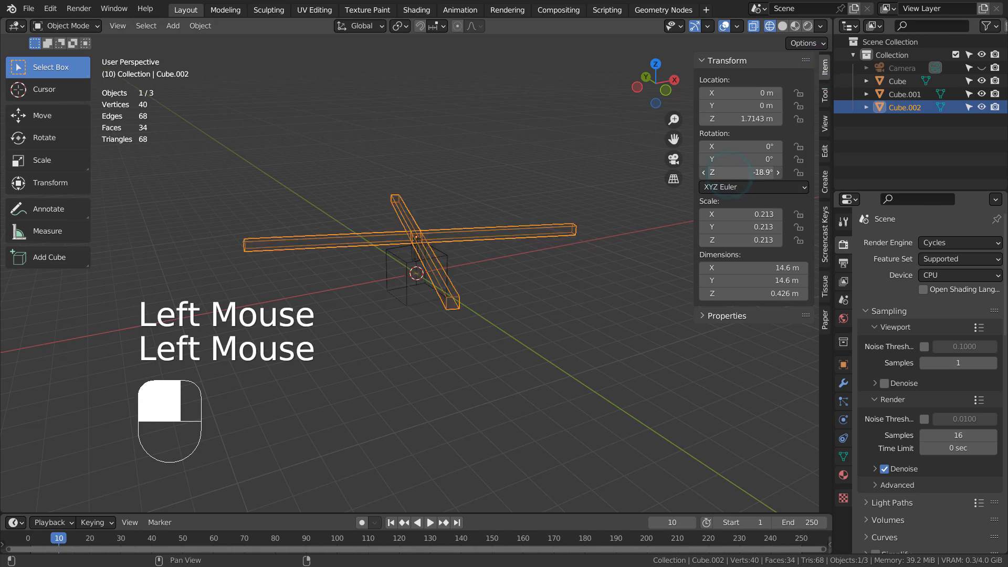
pyautogui.press('ctrl+z')
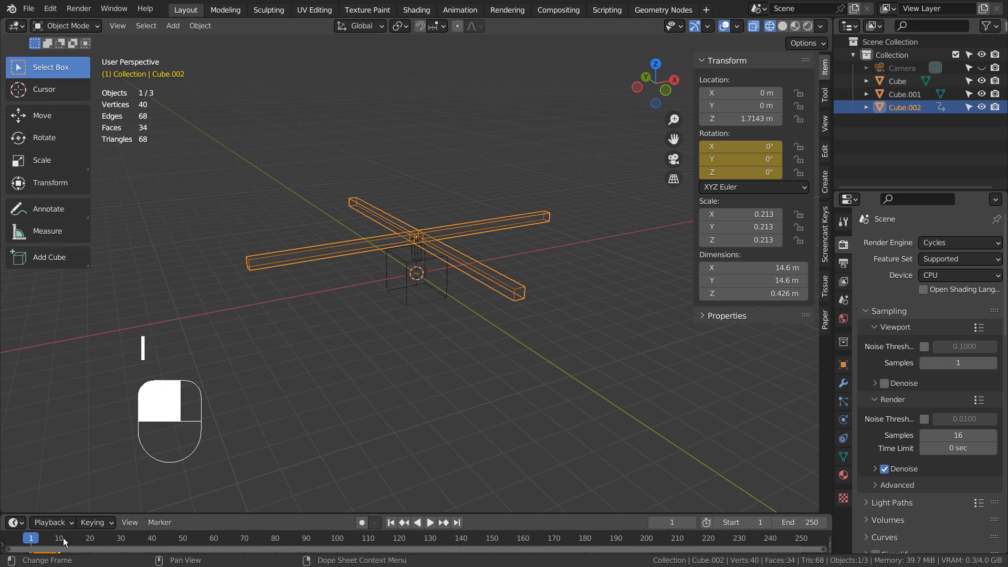
pyautogui.click(59, 537)
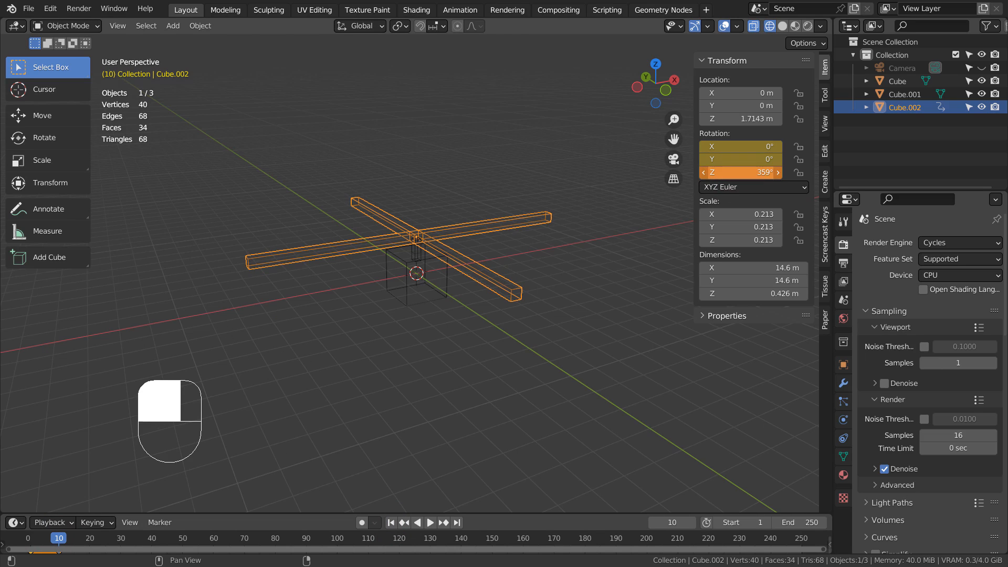
# Play the animation from frame 1 to preview the spinning rotor, then stop.
pyautogui.click(390, 522)
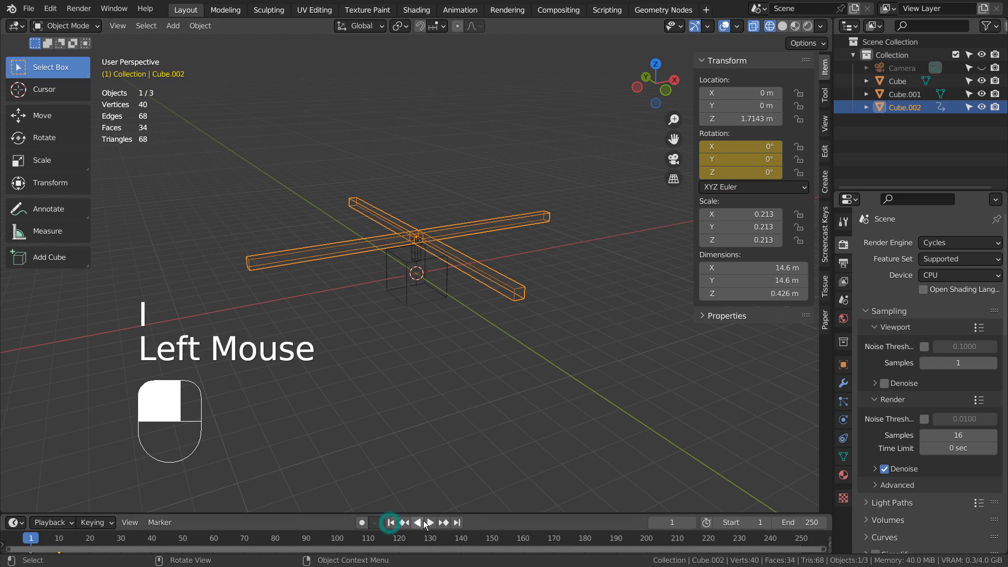
pyautogui.click(431, 522)
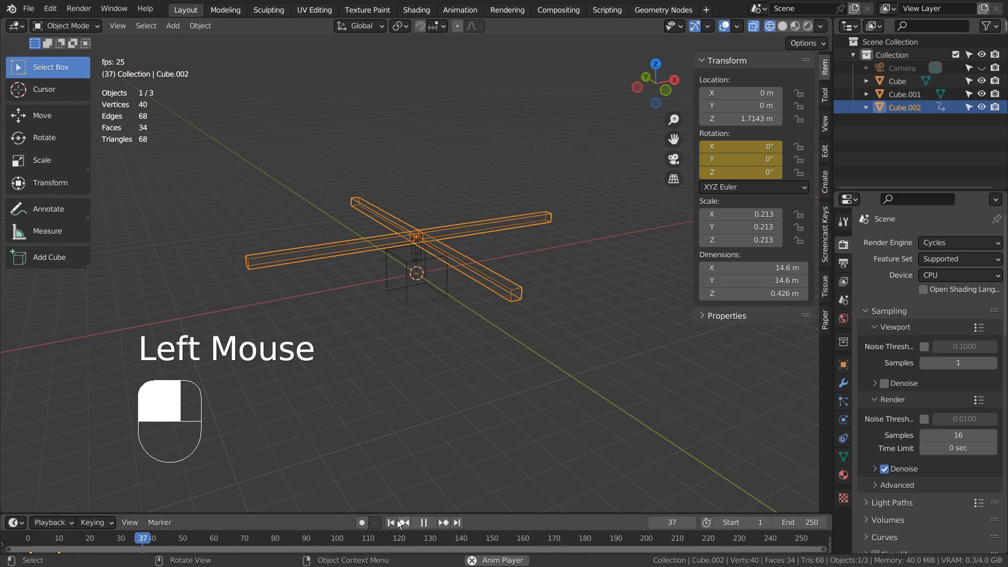
pyautogui.click(400, 521)
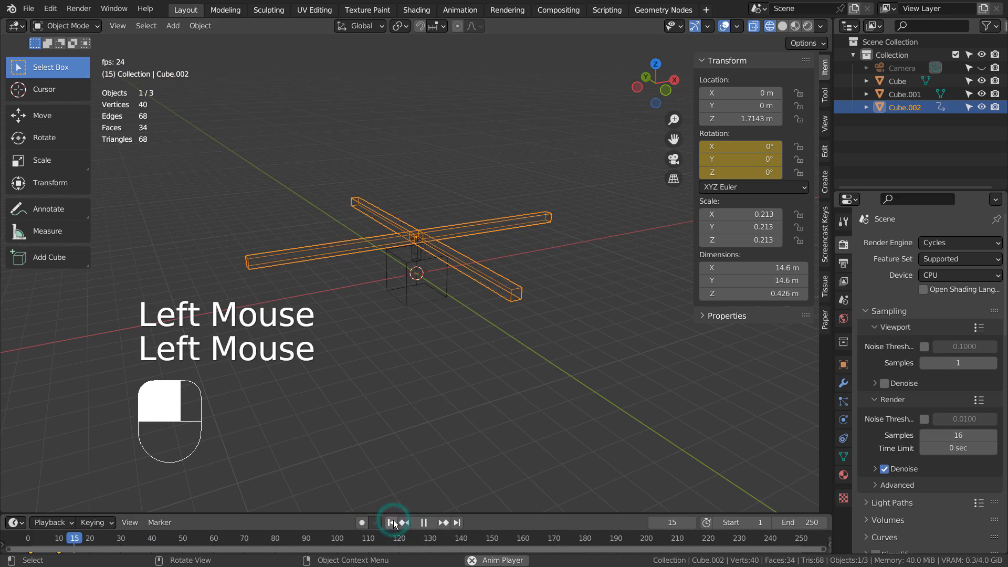
pyautogui.click(407, 522)
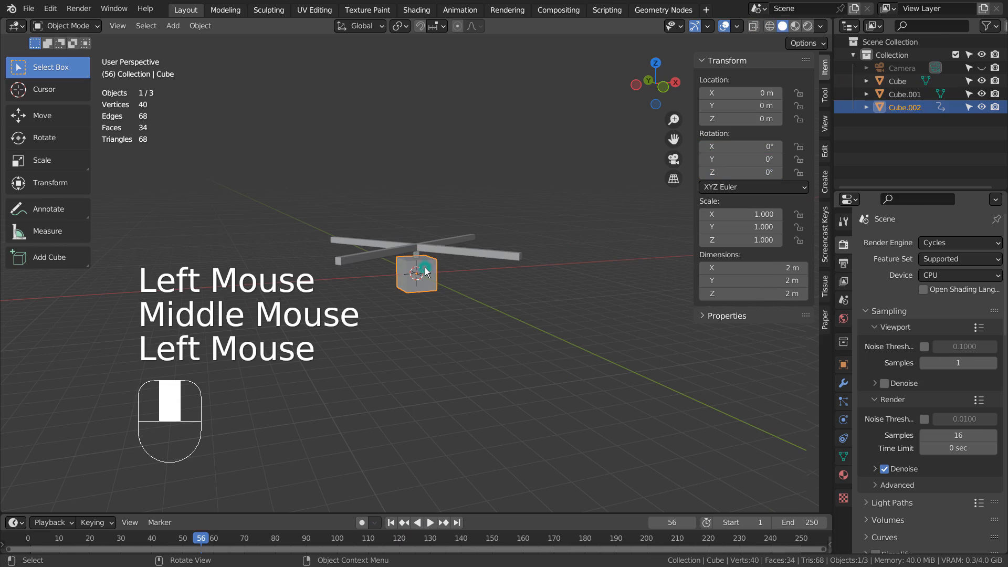
# Parent the rotor pieces to the main body cube so the helicopter moves as one object.
pyautogui.click(424, 241)
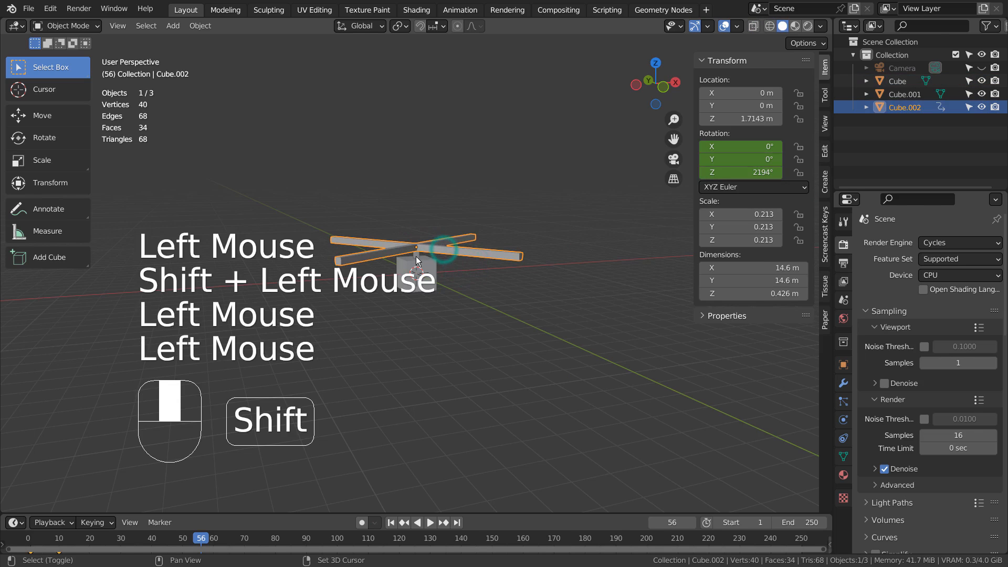
pyautogui.press('ctrl+p')
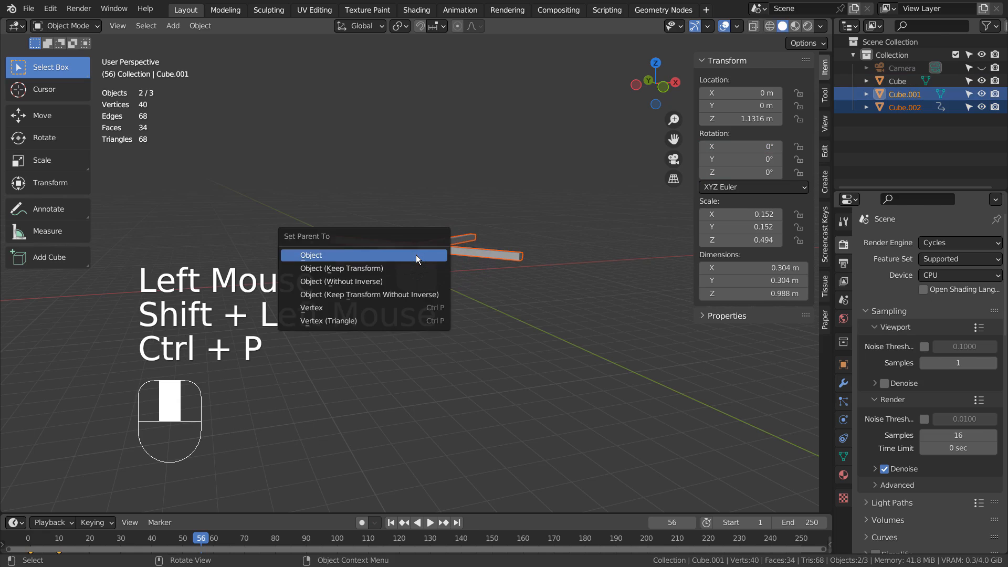
pyautogui.click(310, 254)
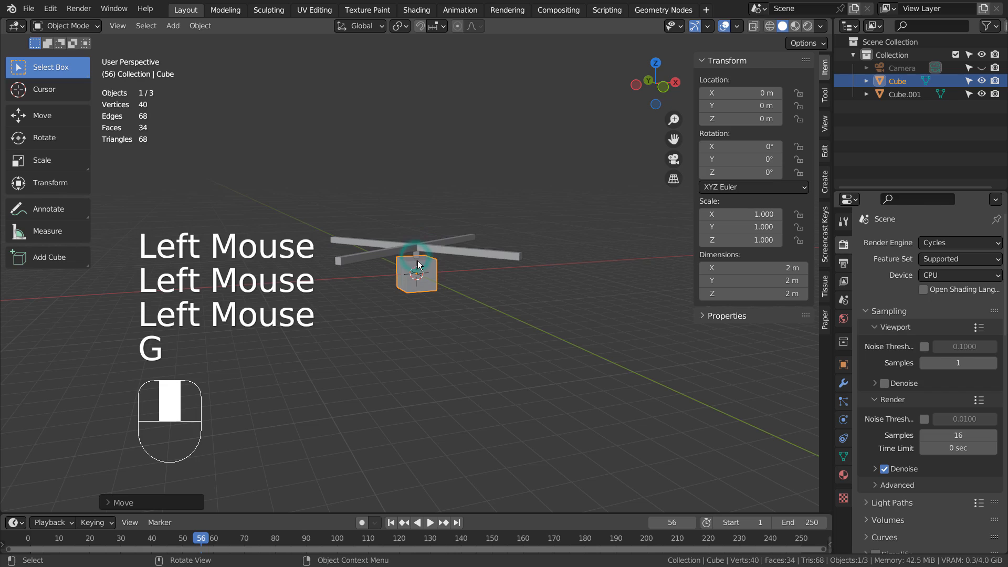
pyautogui.press('g')
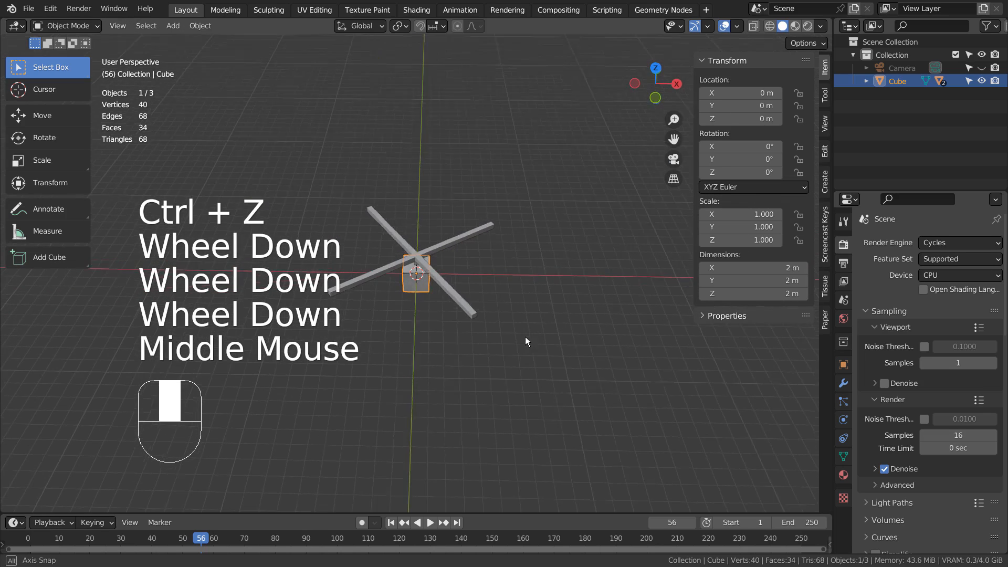
# Preview the whole helicopter with rotor attached, then return to frame 1 at the origin.
pyautogui.scroll(-3)
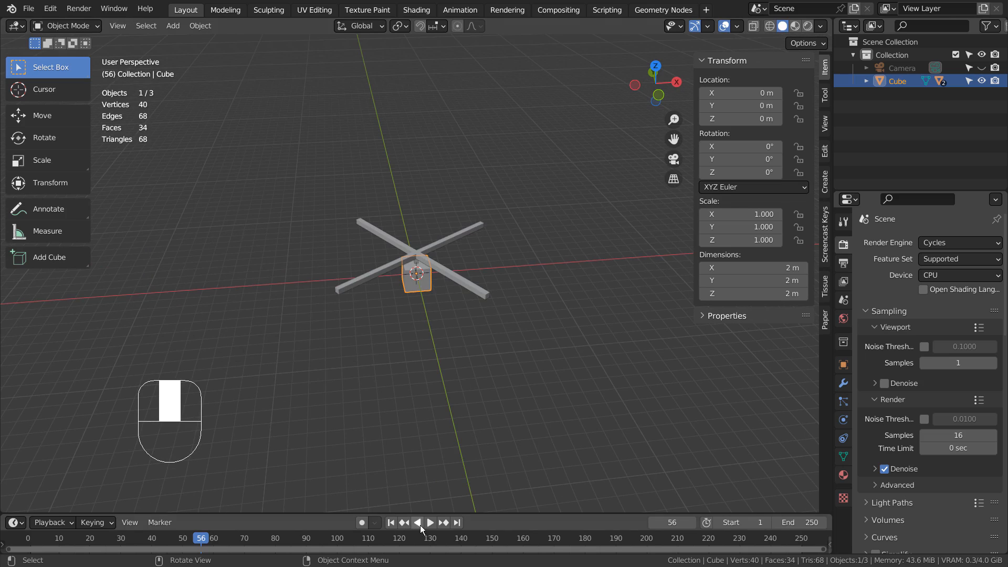
pyautogui.press('g')
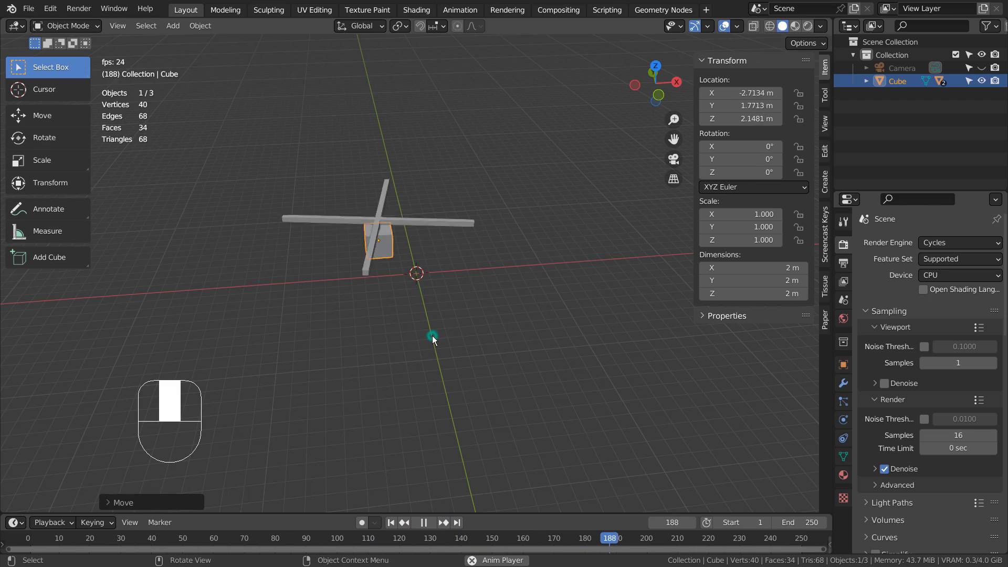
pyautogui.press('ctrl+z')
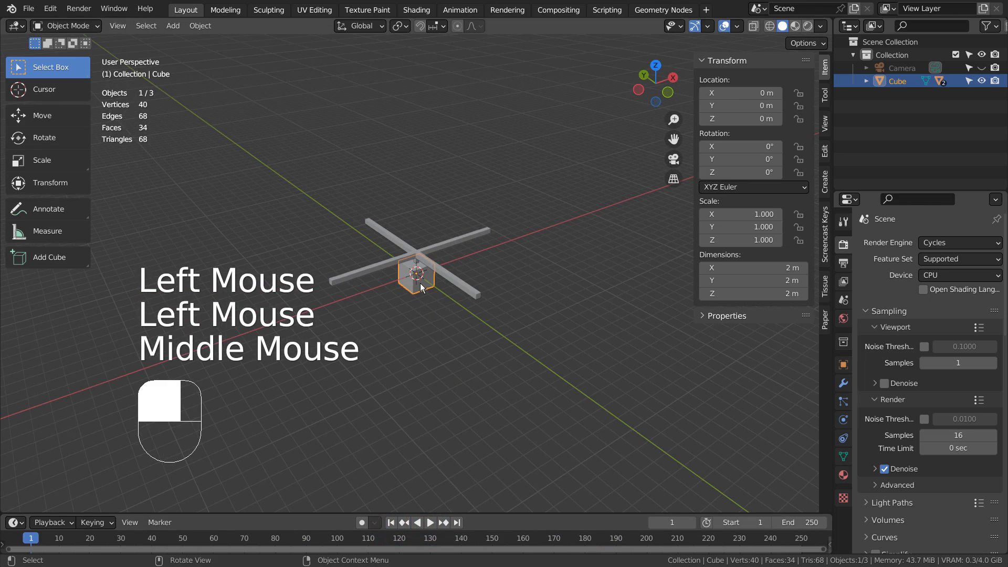
# Add a circle curve scaled to about 40 m across, ringing the helicopter.
pyautogui.press('shift+a')
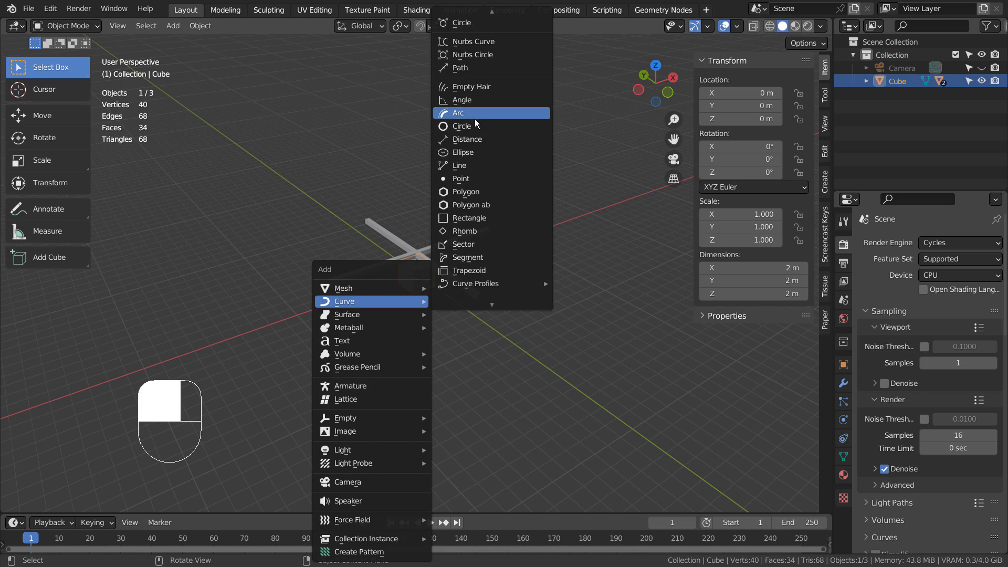
pyautogui.click(461, 125)
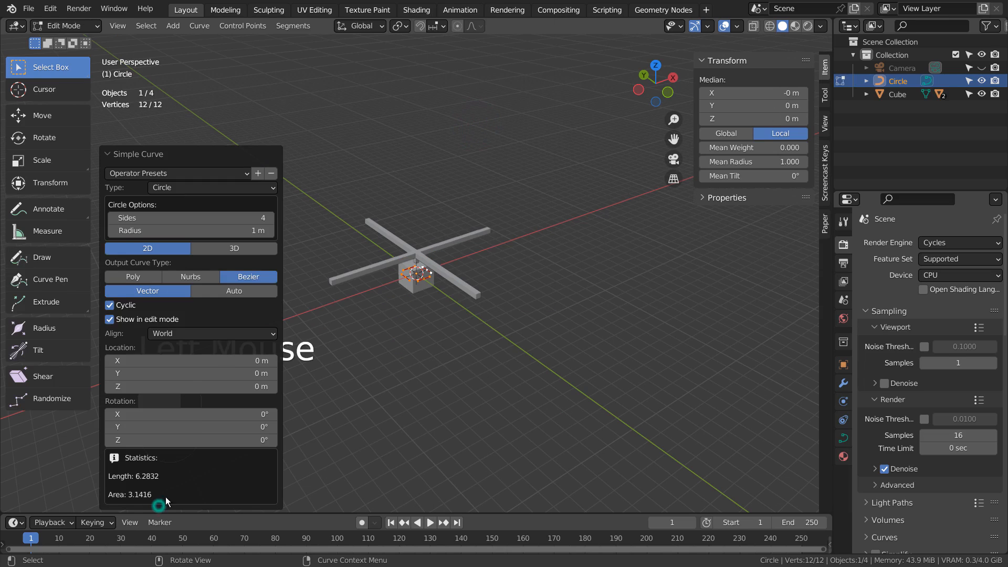
pyautogui.click(233, 248)
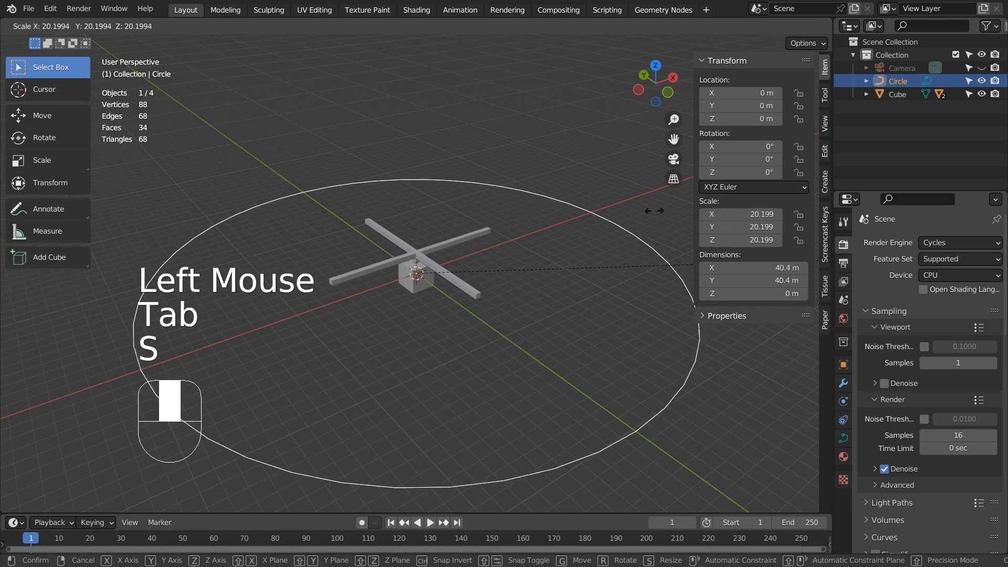
pyautogui.scroll(-3)
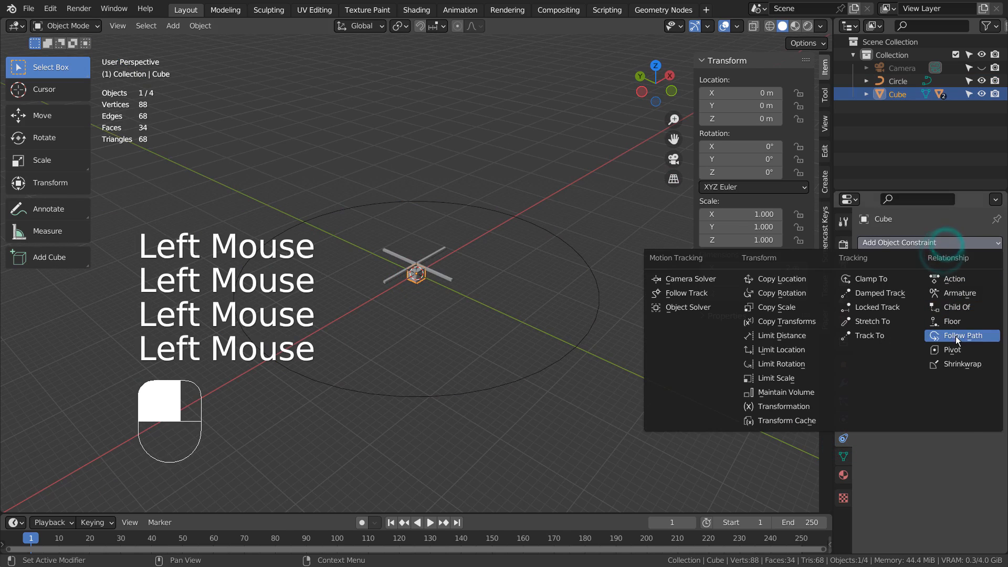
# Give the helicopter a Follow Path constraint targeting Circle with Follow Curve on, and preview the flight.
pyautogui.click(963, 334)
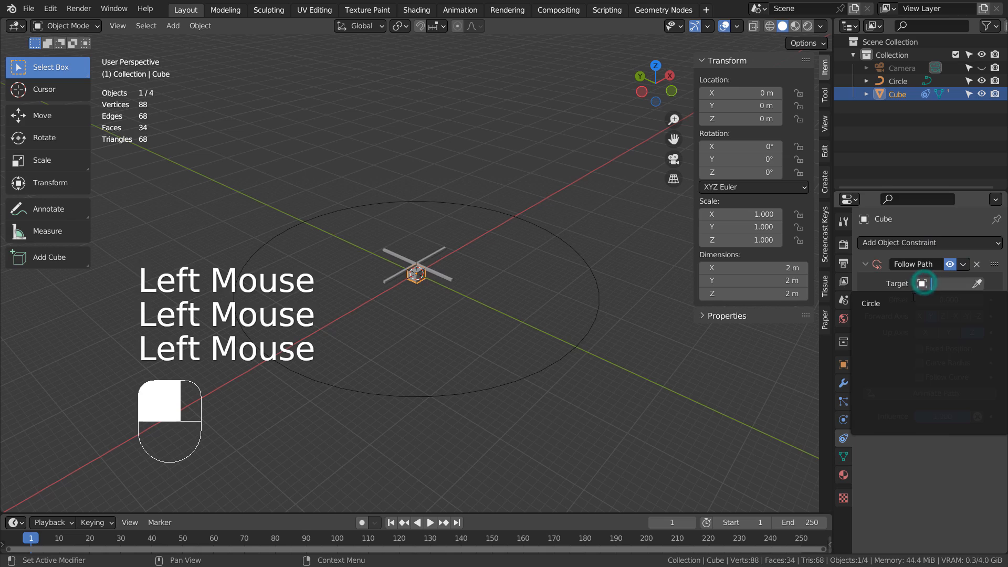
pyautogui.click(922, 283)
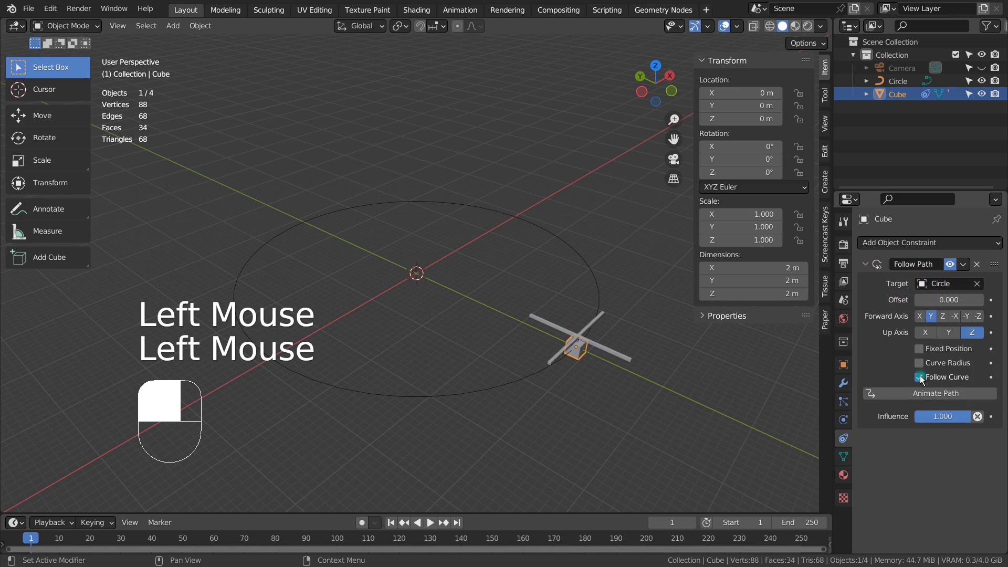
pyautogui.click(918, 377)
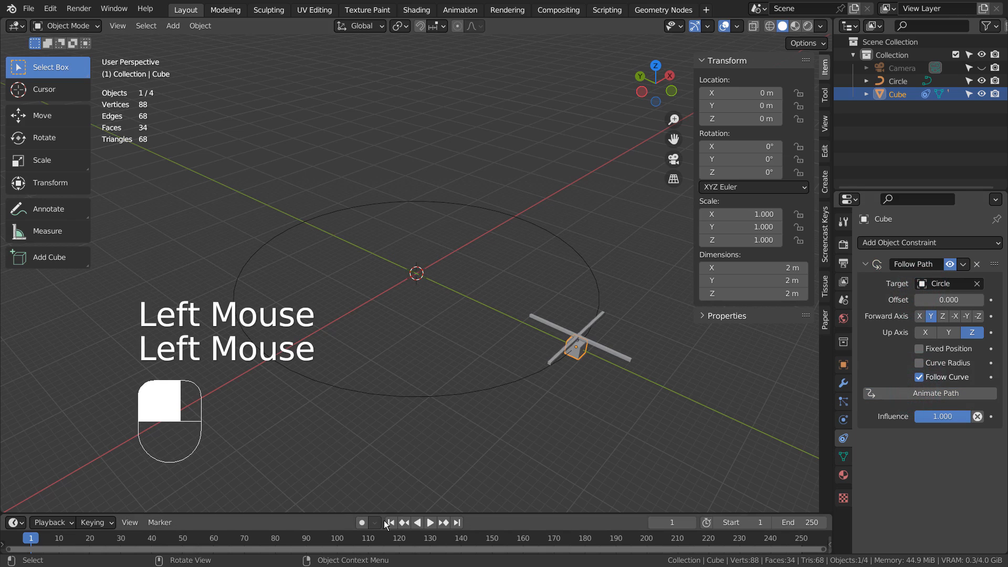
pyautogui.click(428, 522)
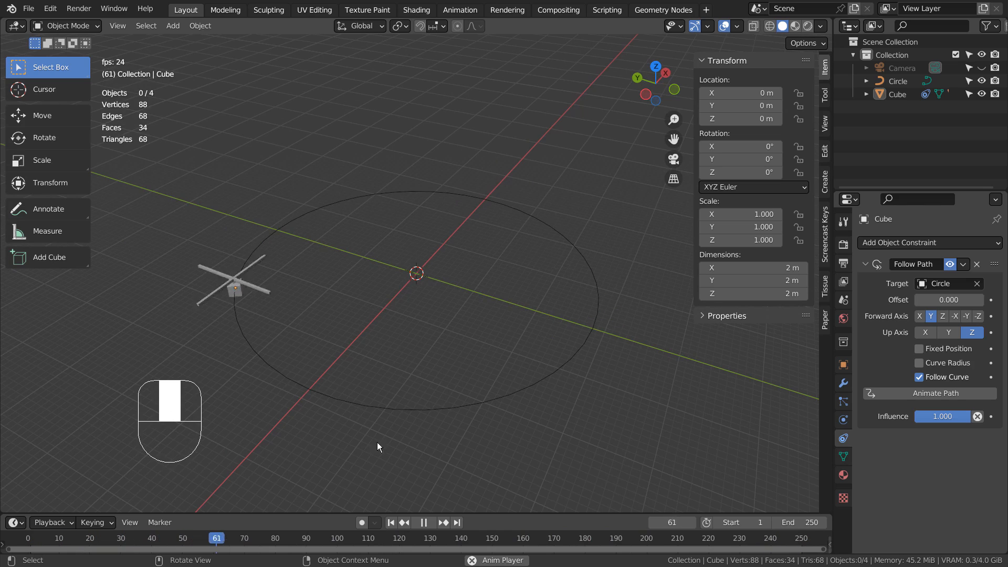
pyautogui.click(391, 522)
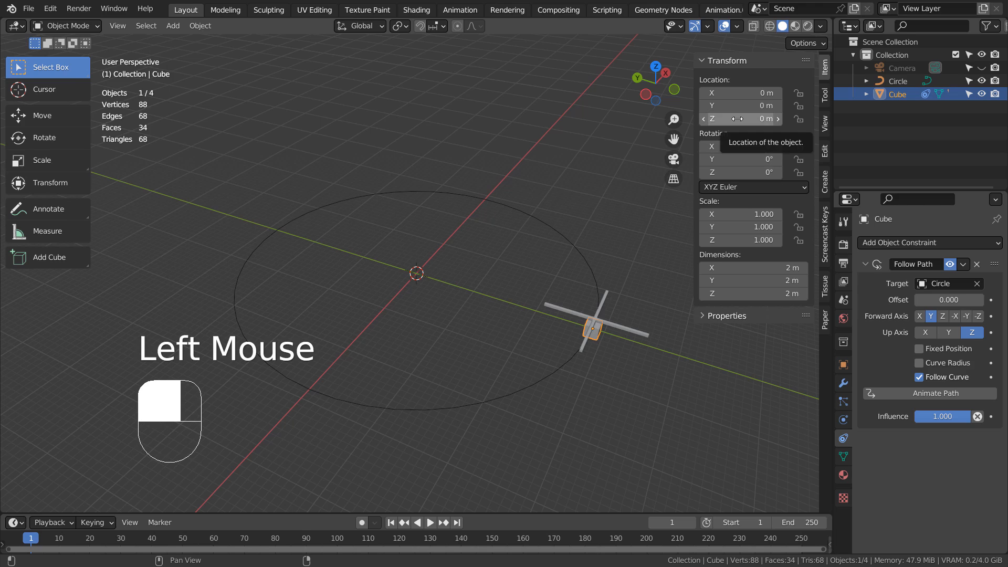
# Keyframe the helicopter's Z location to bob (−0.41 m at frame 50), end at frame 100, and play.
pyautogui.moveTo(739, 118); pyautogui.dragTo(739, 103)
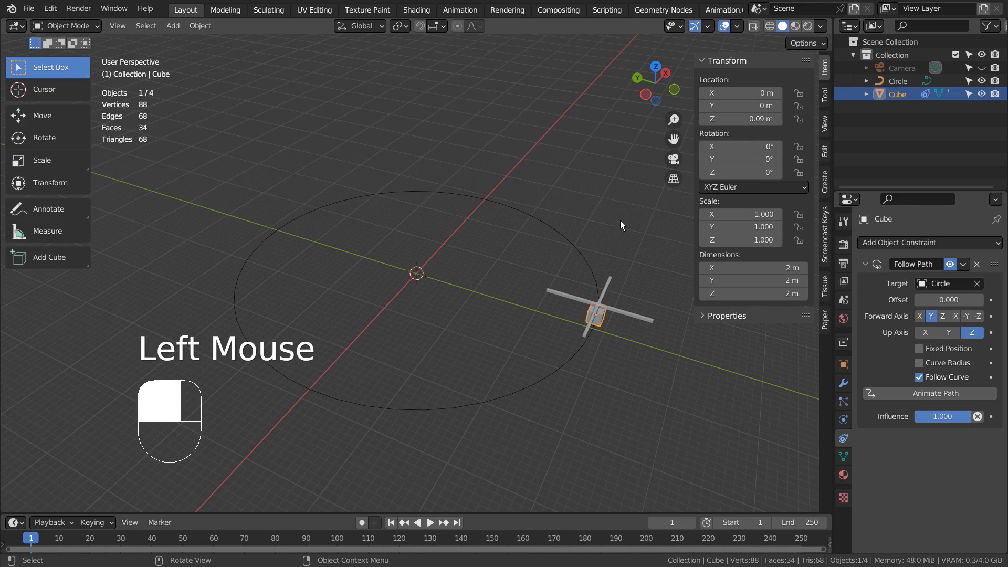
pyautogui.press('ctrl+z')
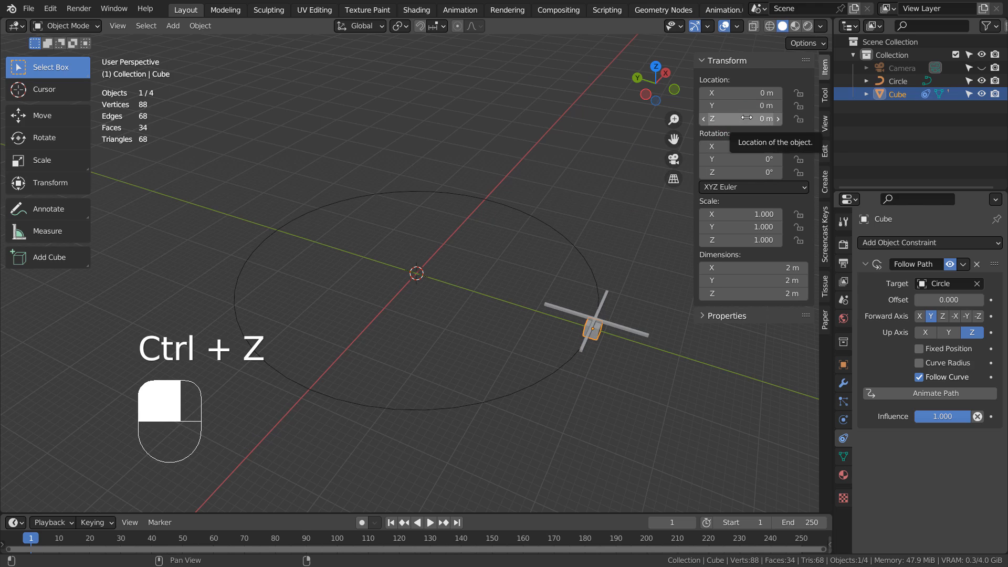
pyautogui.press('ctrl+z')
pyautogui.write('100')
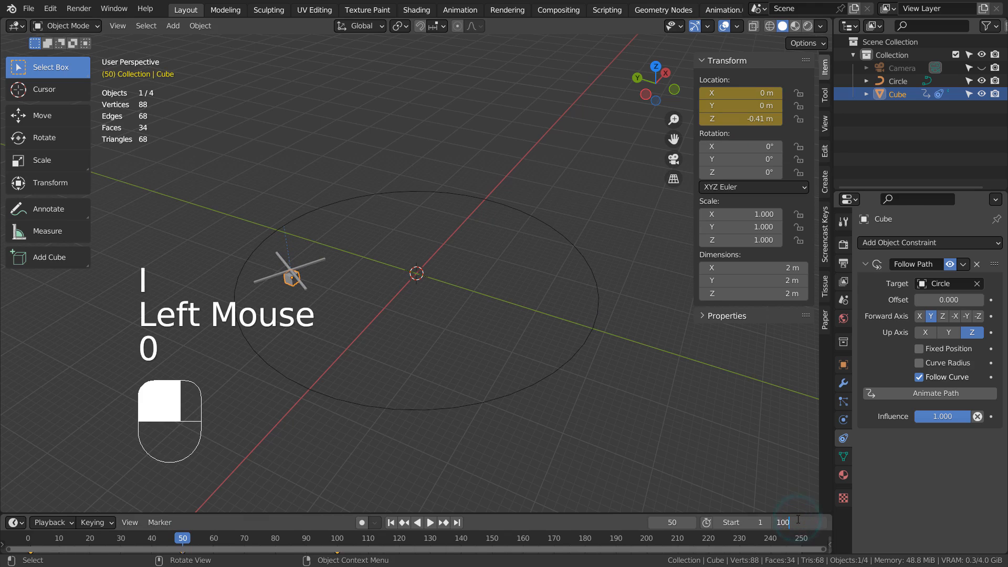
pyautogui.click(390, 521)
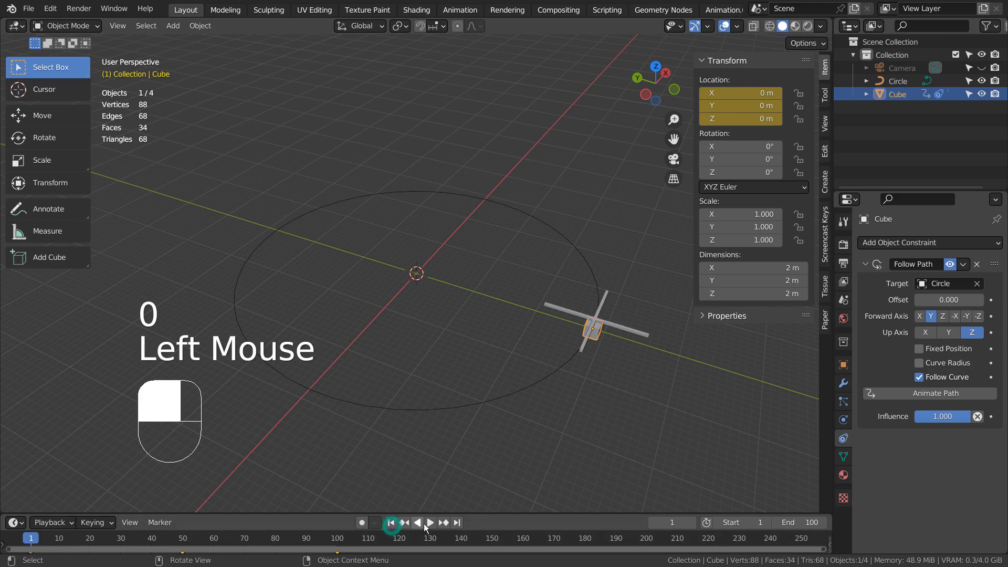
pyautogui.click(428, 521)
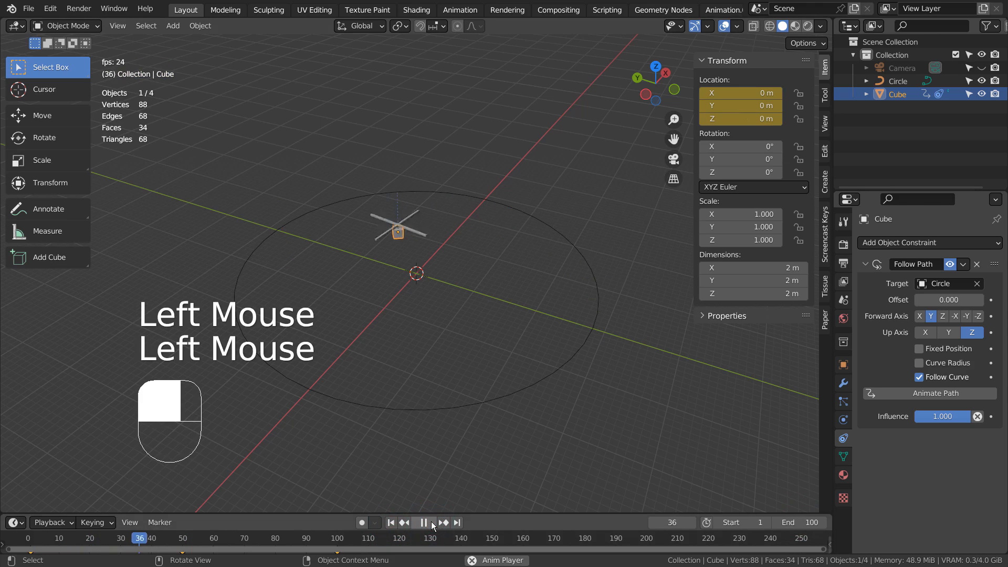